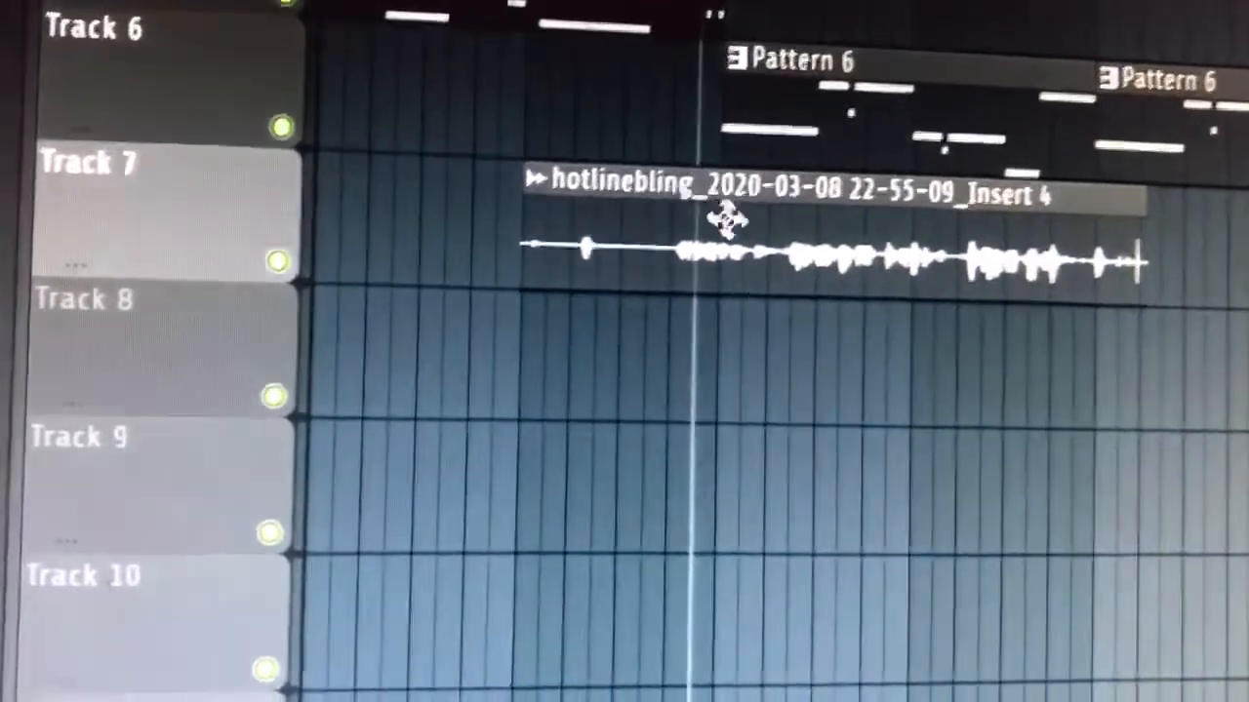
{"action": "scroll", "scroll_direction": "down", "scroll_amount": 3}
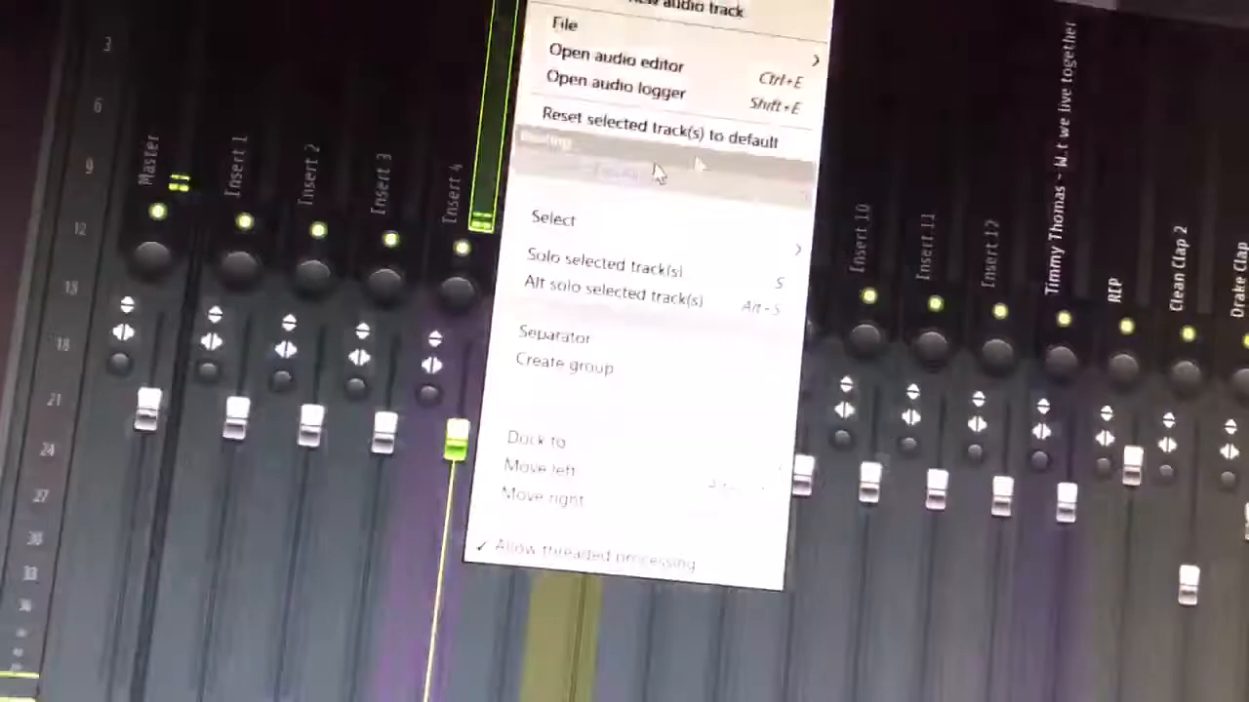
{"action": "mouse_move", "coordinate": [590, 187]}
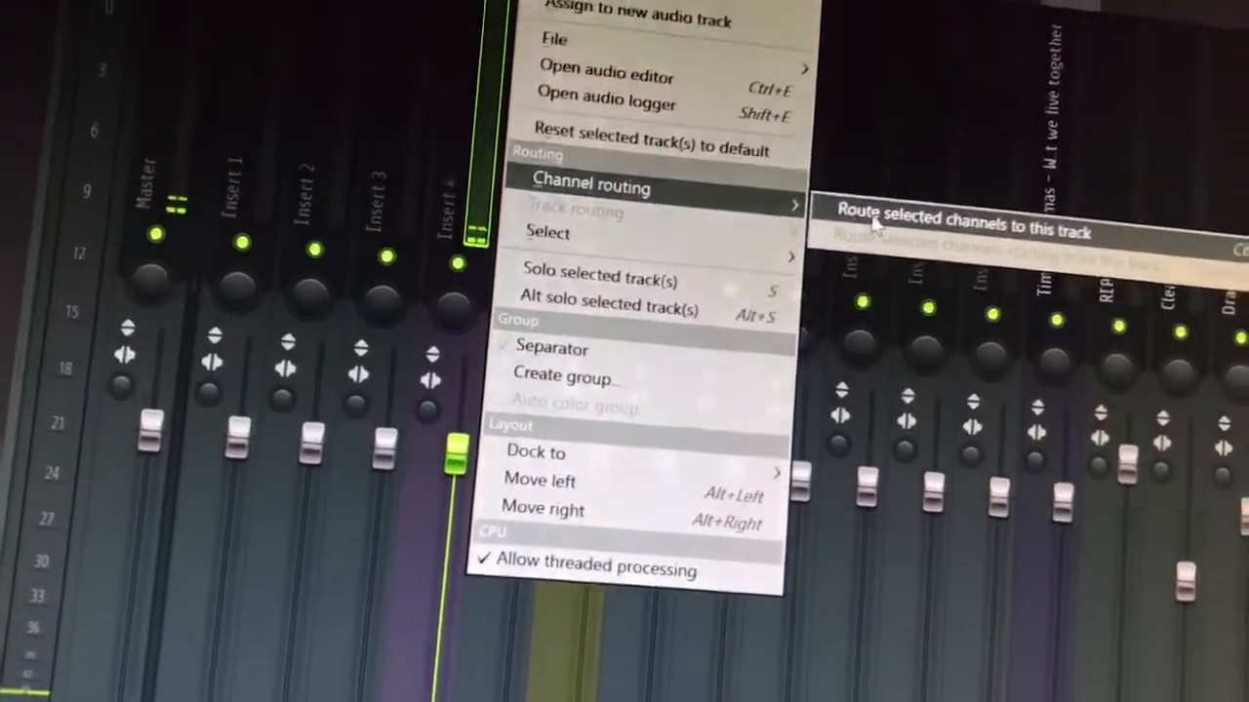